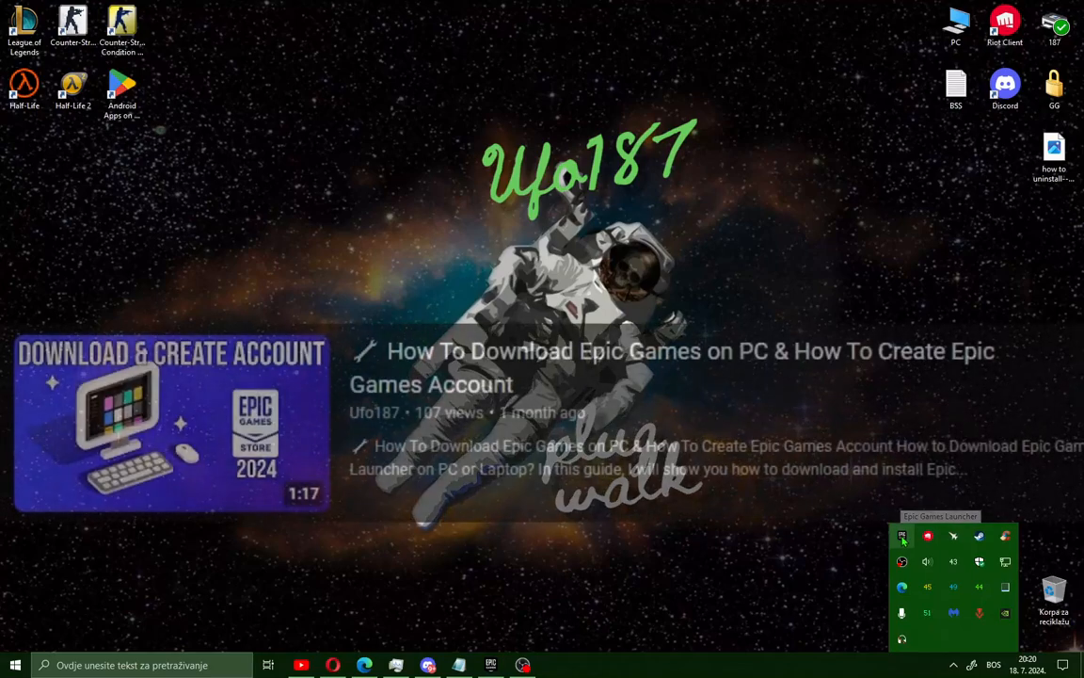
Step: Claim Maid of Sker free from the Free Games section and install it from the Library
click(902, 535)
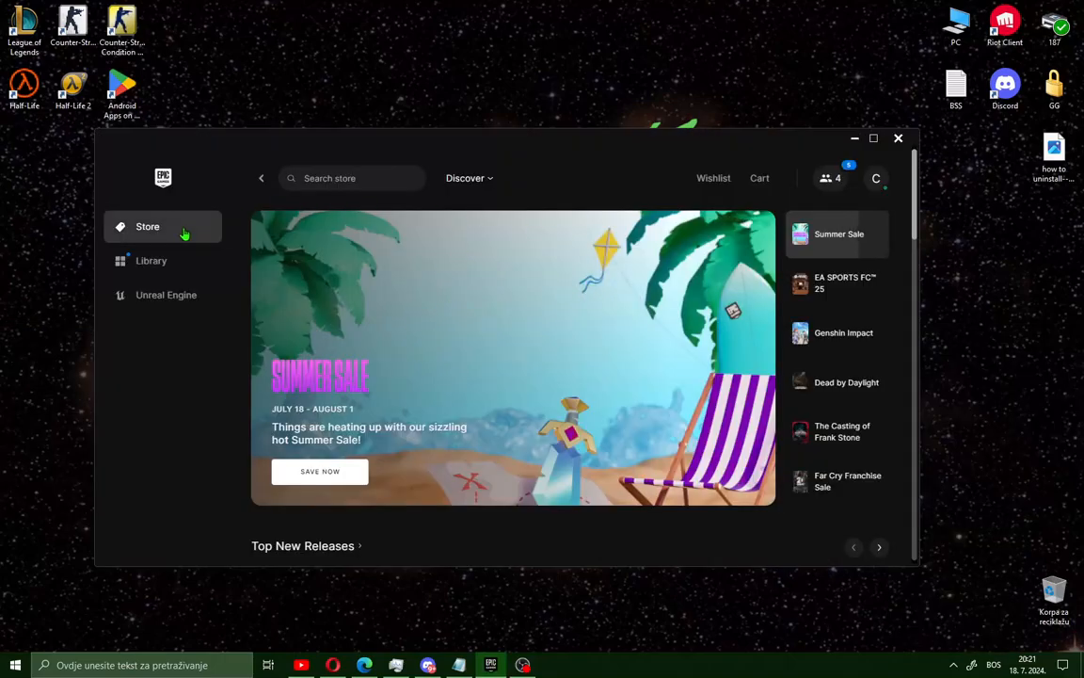
scroll(down, 3)
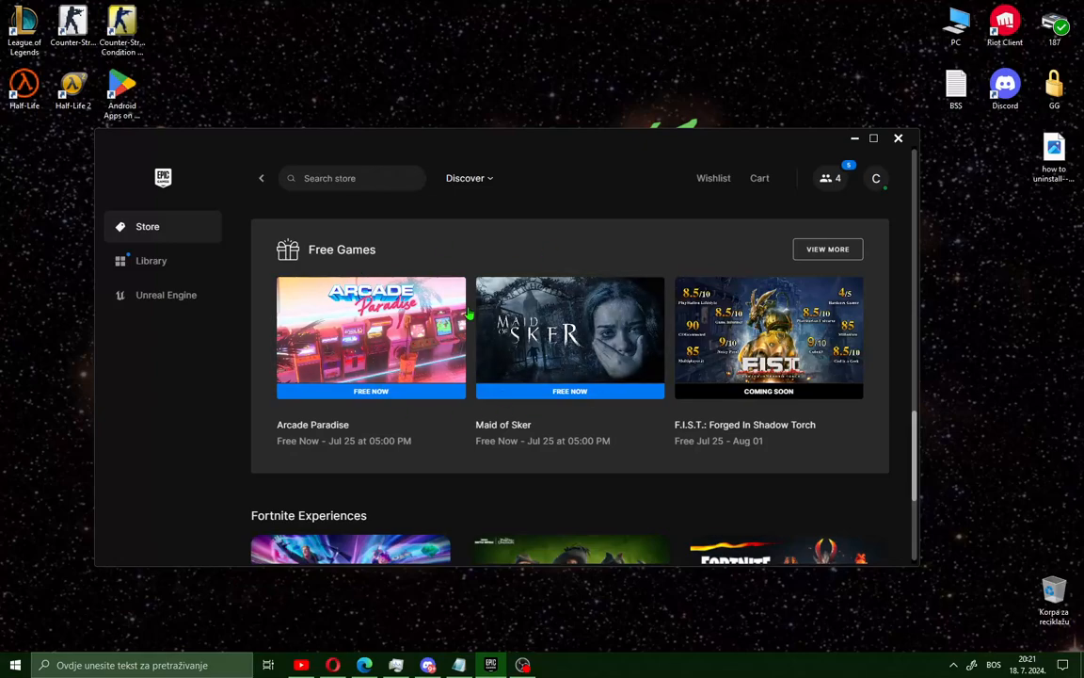
mouse_move(556, 344)
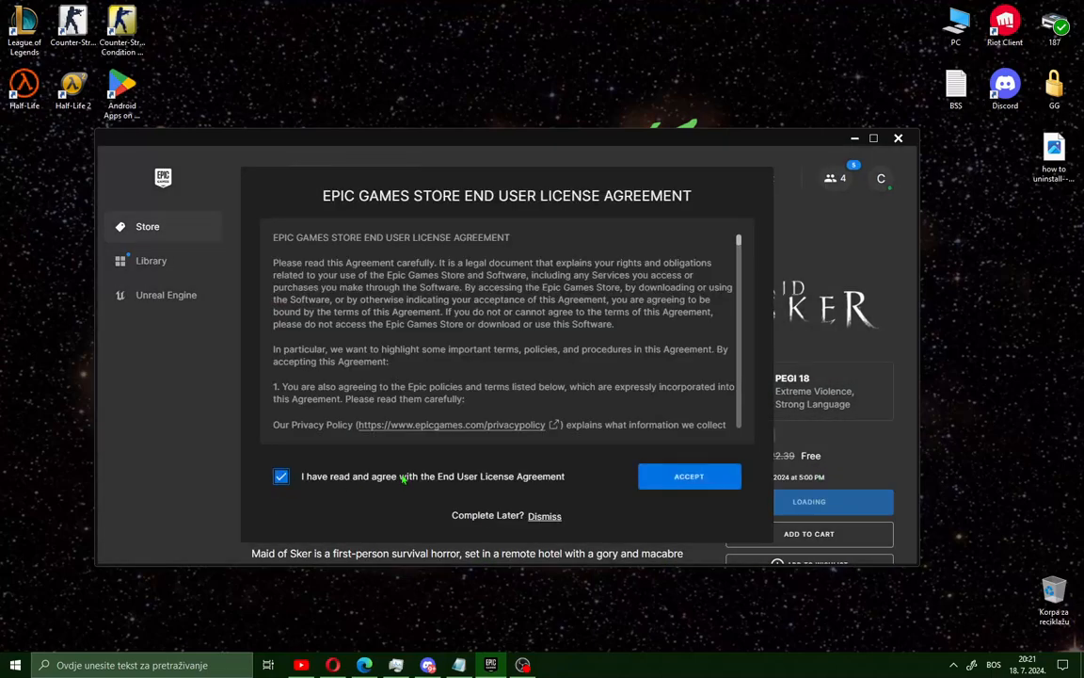
click(689, 475)
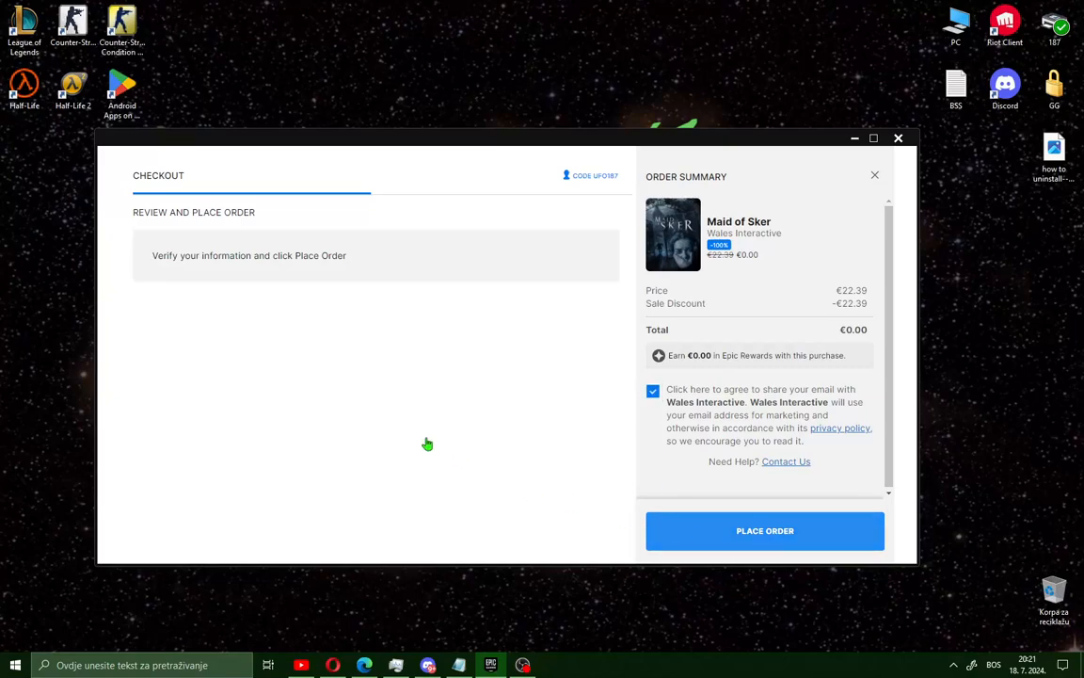
click(764, 530)
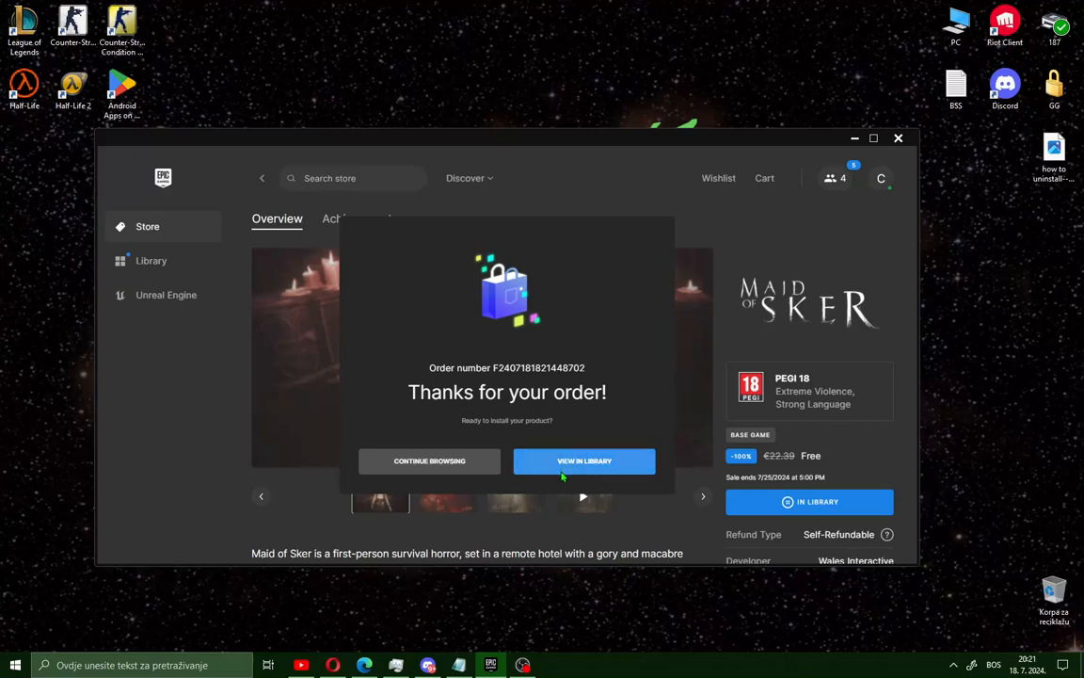
click(583, 460)
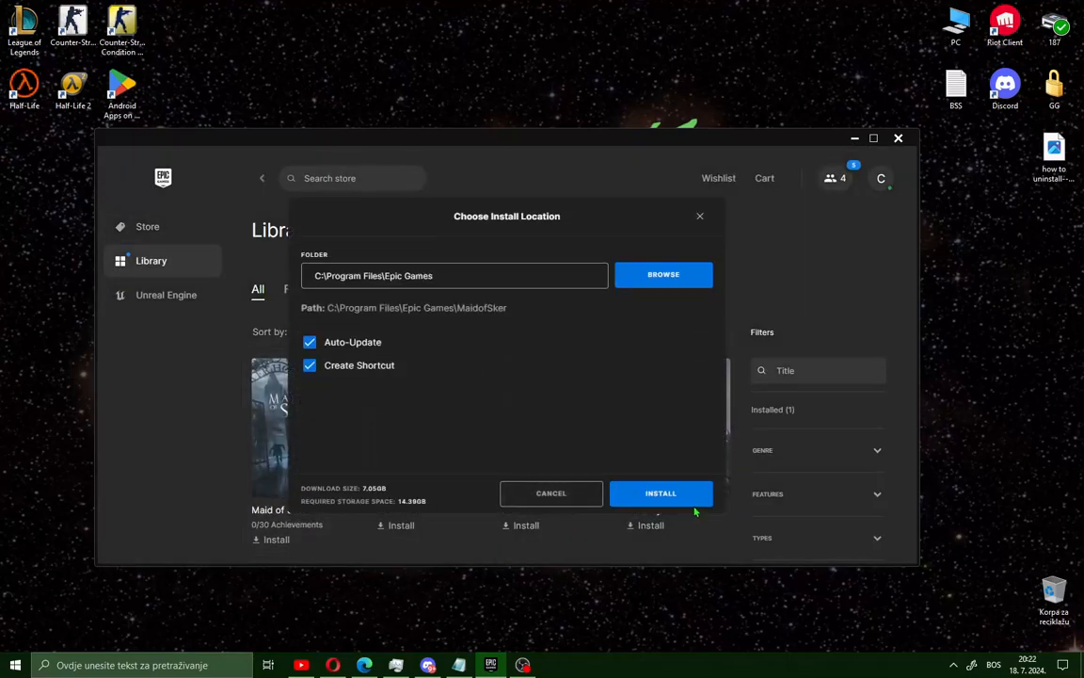
click(660, 493)
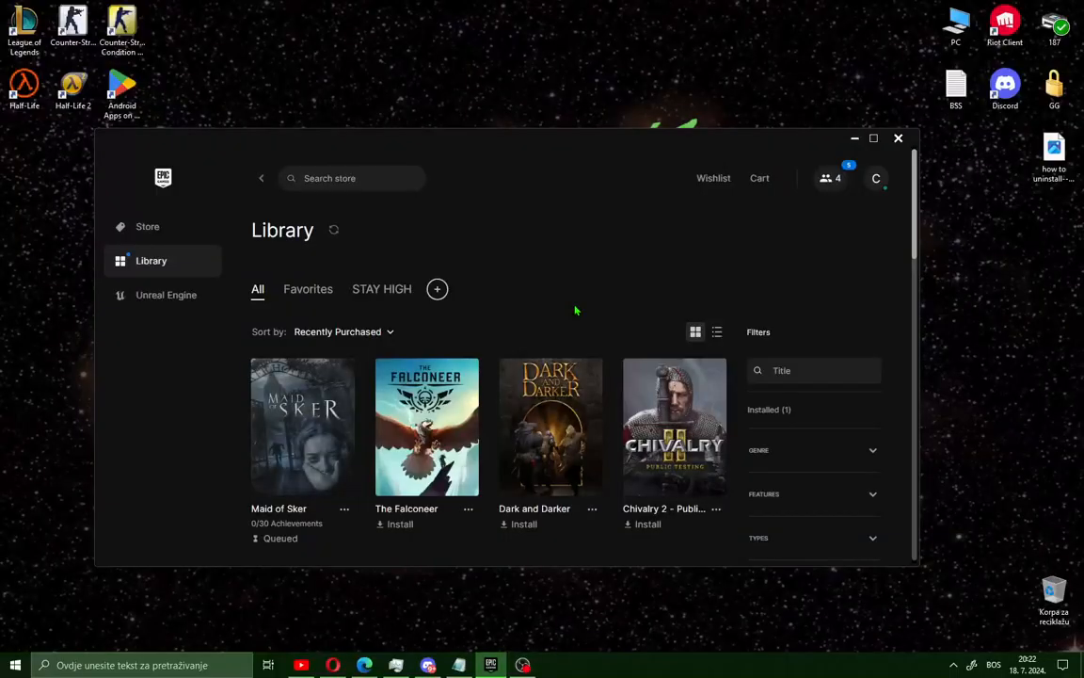